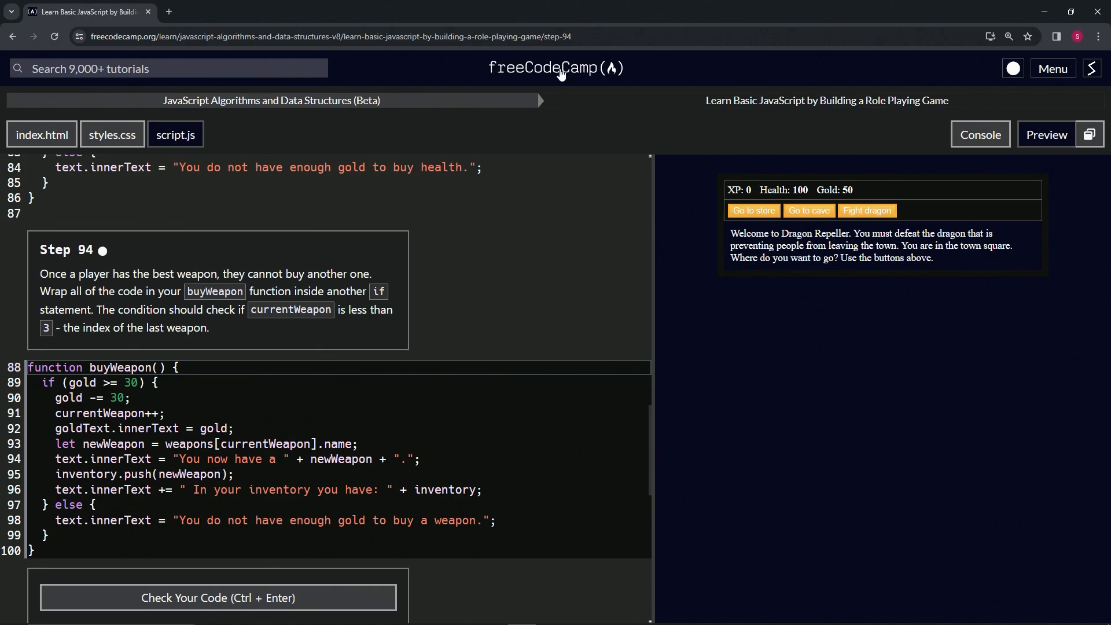
mouse_move(284, 106)
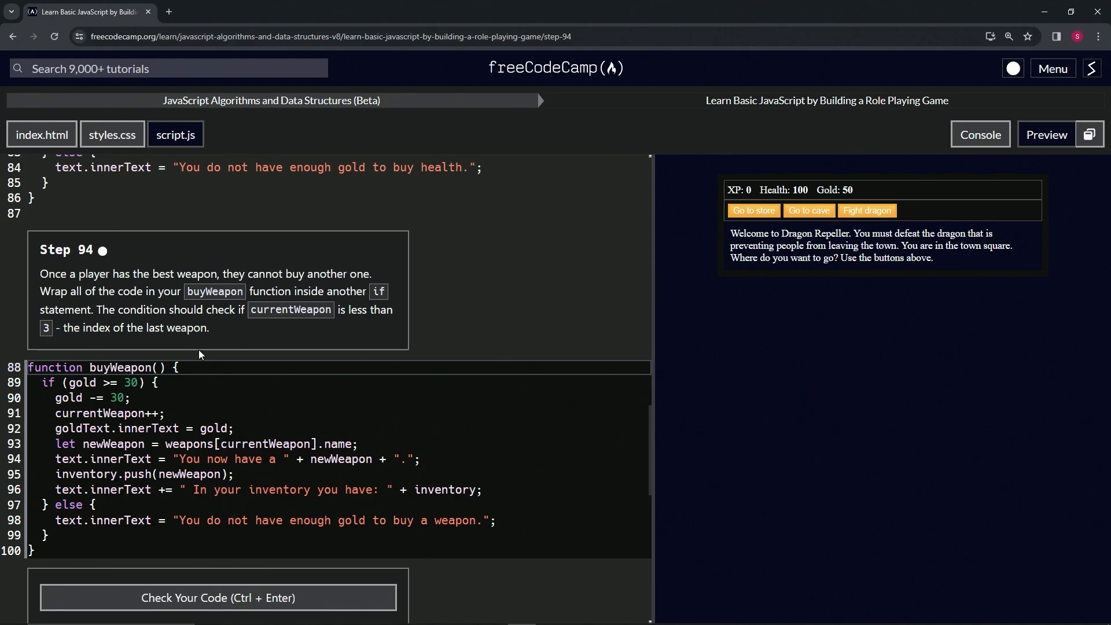
- Add an empty if (currentWeapon < 3) block at the top of buyWeapon
key("enter")
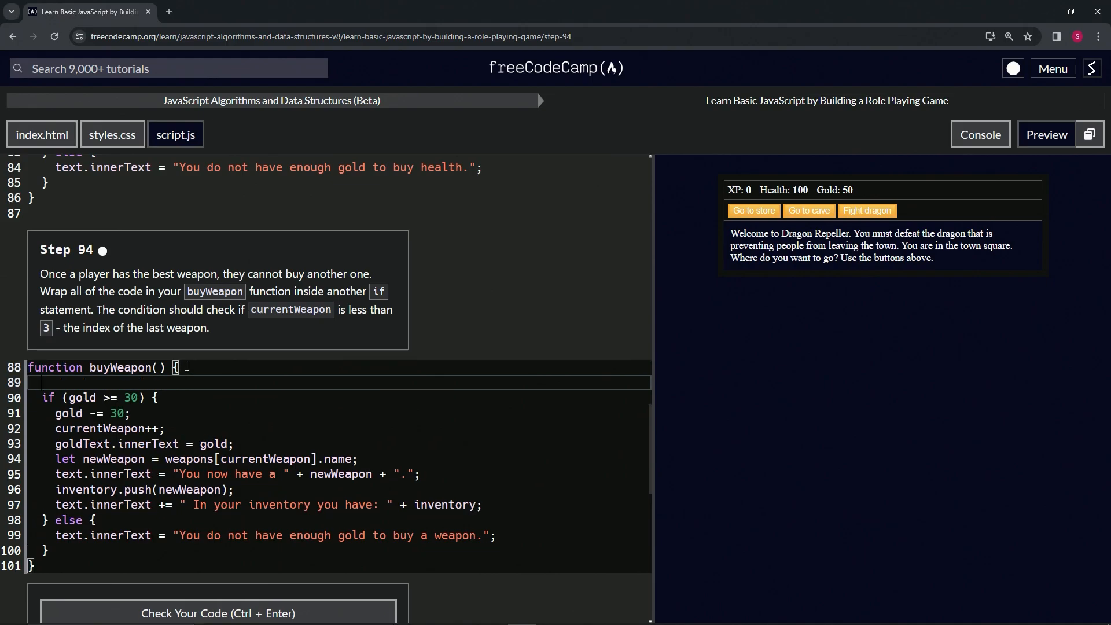
type("if ()")
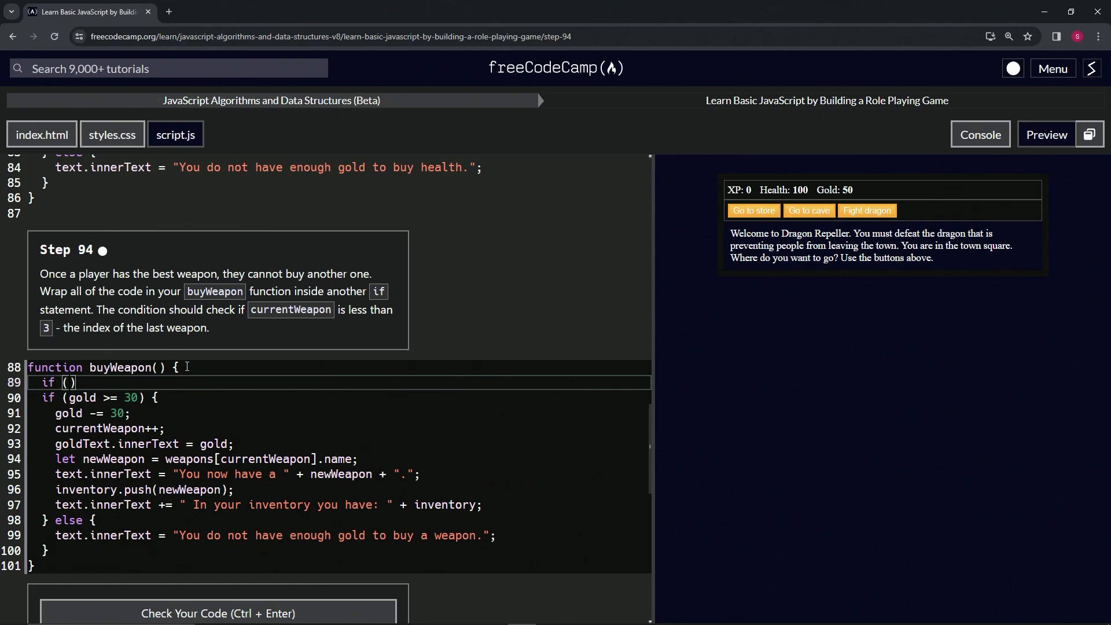
type("currentWeapon")
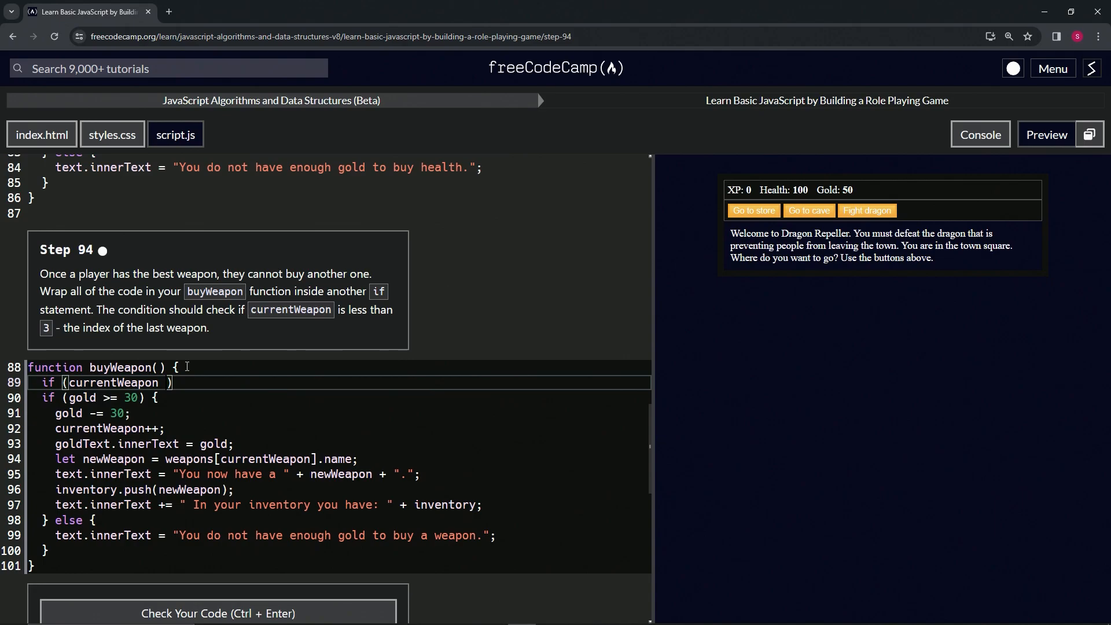
type("< 3")
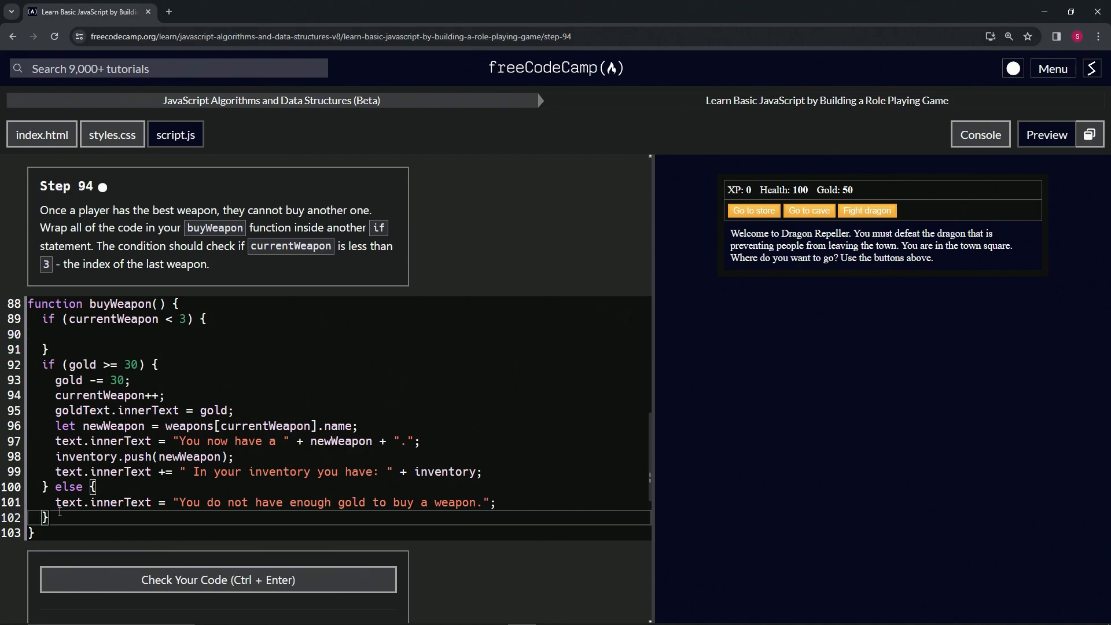
- Move the if (gold >= 30) purchase code inside the new block and delete the leftover copy
left_click_drag(57, 364, 50, 517)
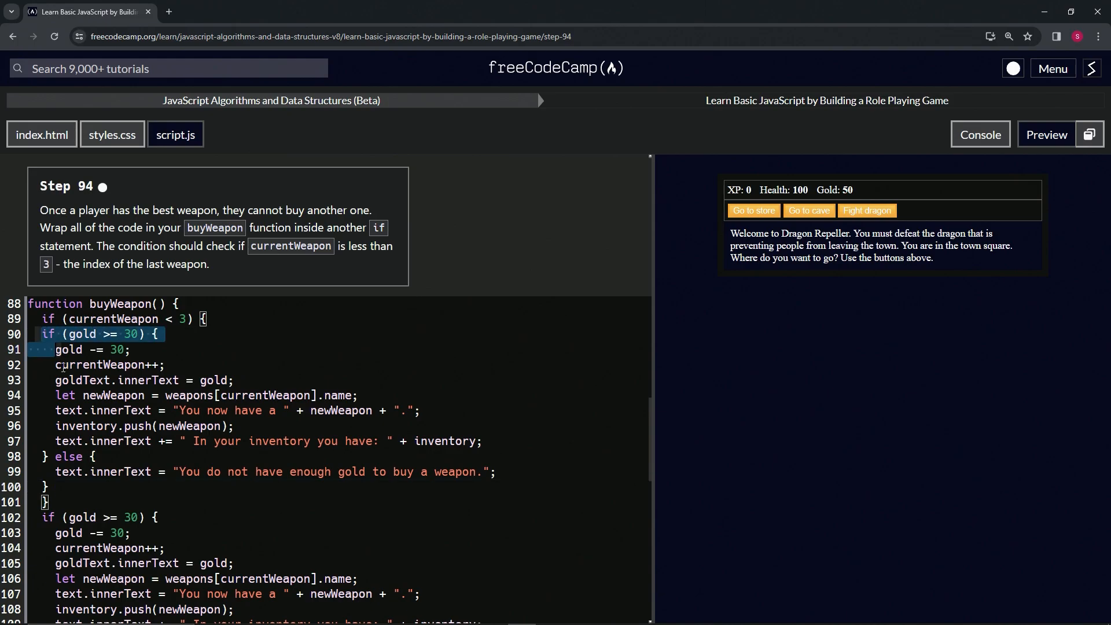
left_click_drag(42, 334, 82, 472)
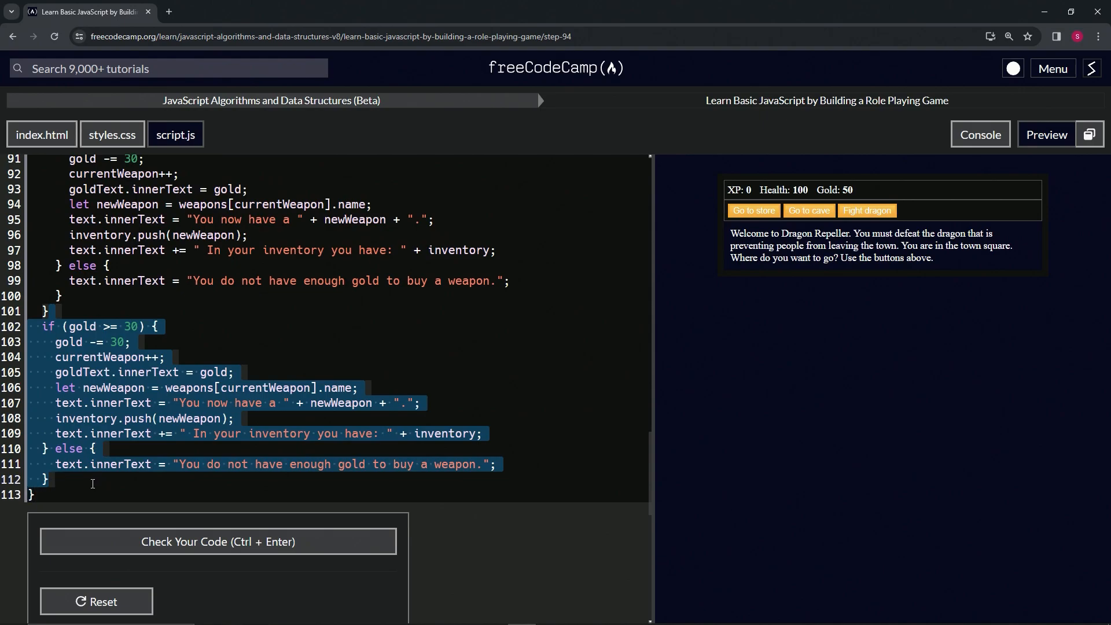
key("Delete")
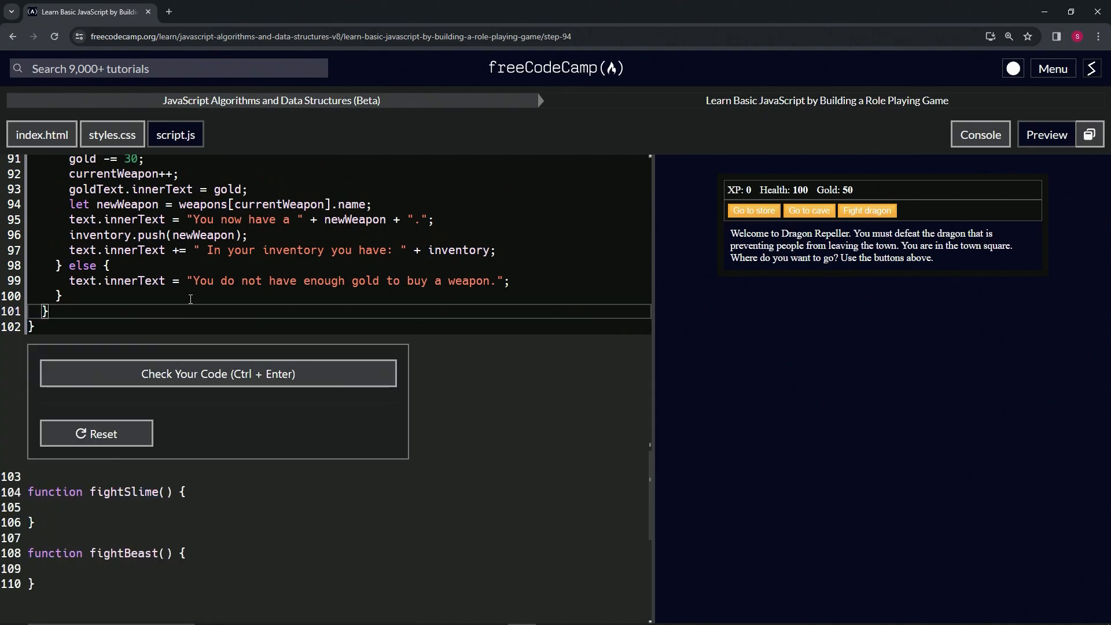
- Check and submit the Step 94 code to advance to Step 95
left_click(219, 373)
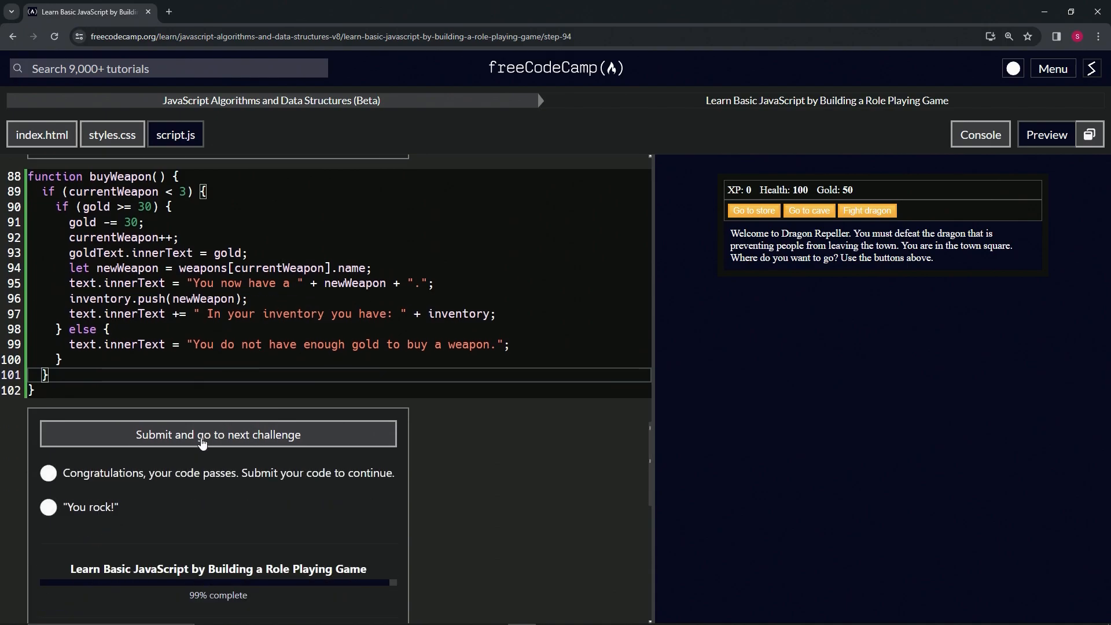
left_click(217, 435)
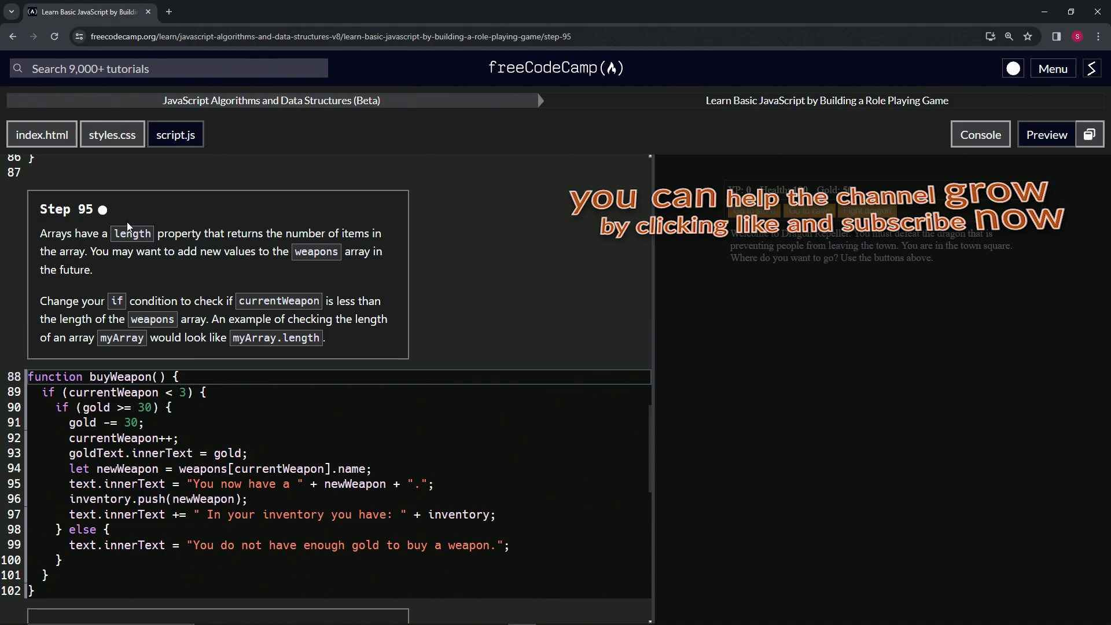
mouse_move(176, 214)
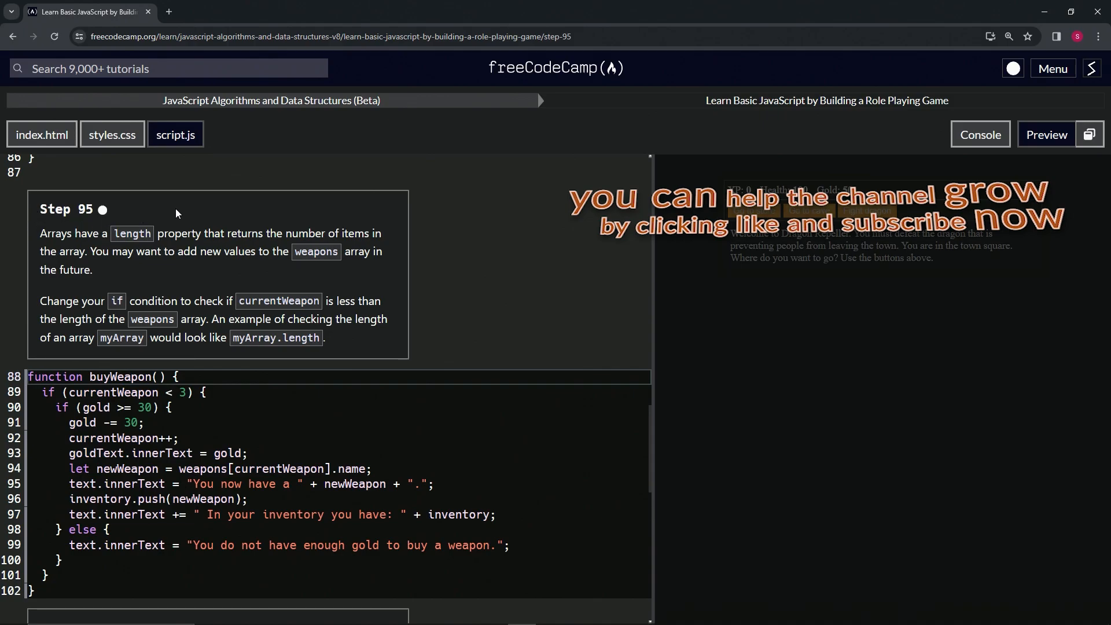